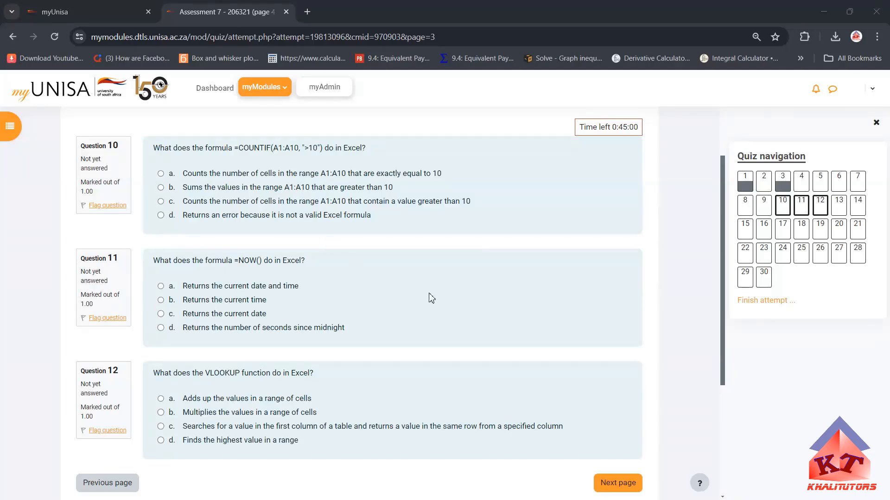
{"action": "mouse_move", "coordinate": [283, 282]}
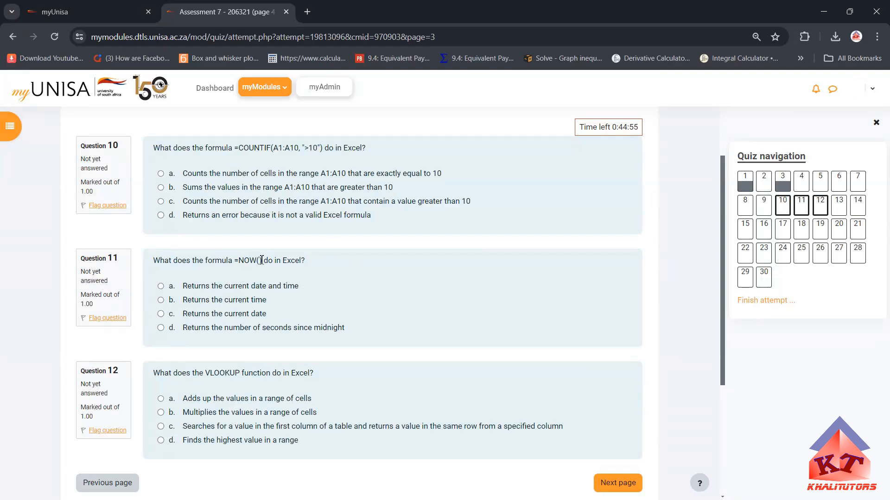
Select the NOW() formula text in quiz question 11
{"action": "double_click", "coordinate": [246, 260]}
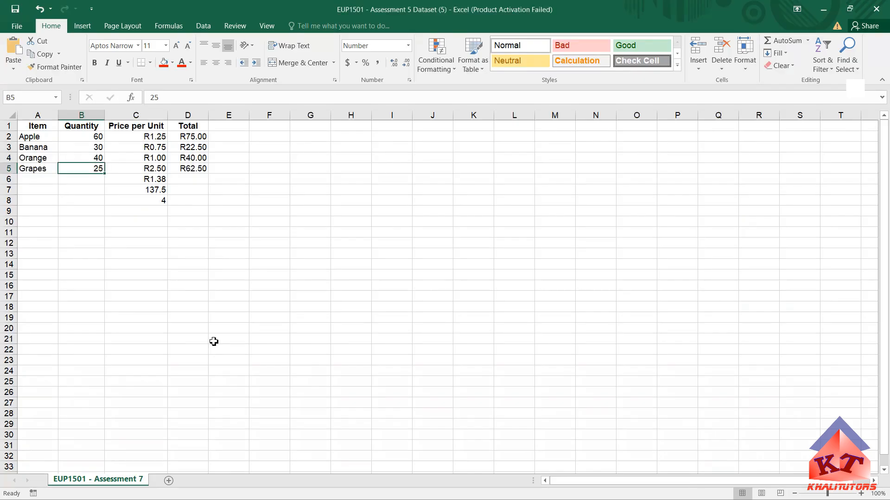
Enter =NOW() in cell C9 below the fruit table to show the current date and time
{"action": "left_click", "coordinate": [269, 179]}
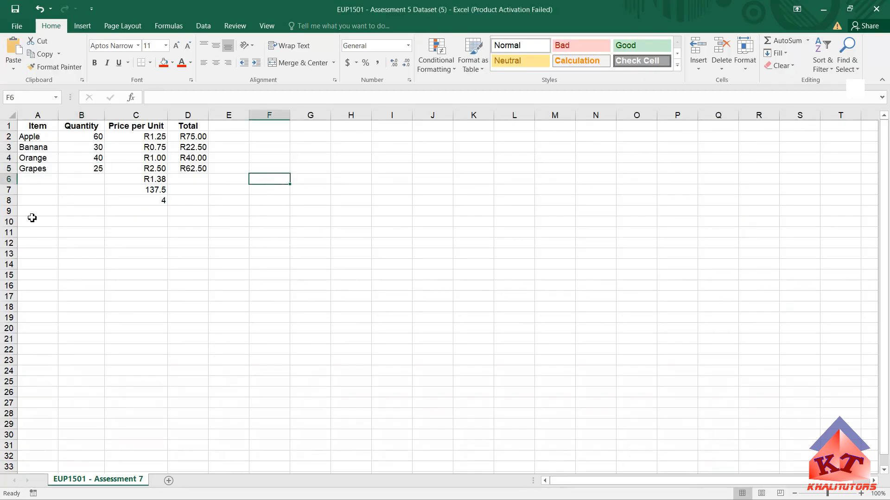
{"action": "left_click", "coordinate": [135, 211]}
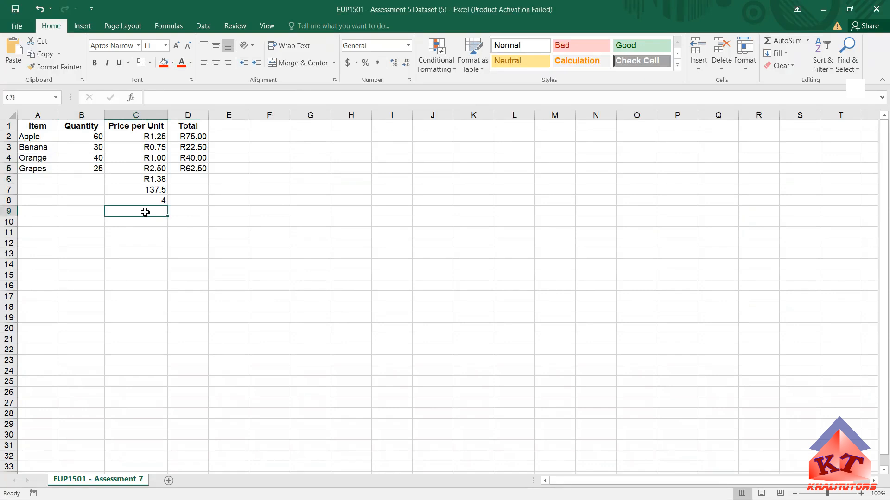
{"action": "type", "text": "=NOW()"}
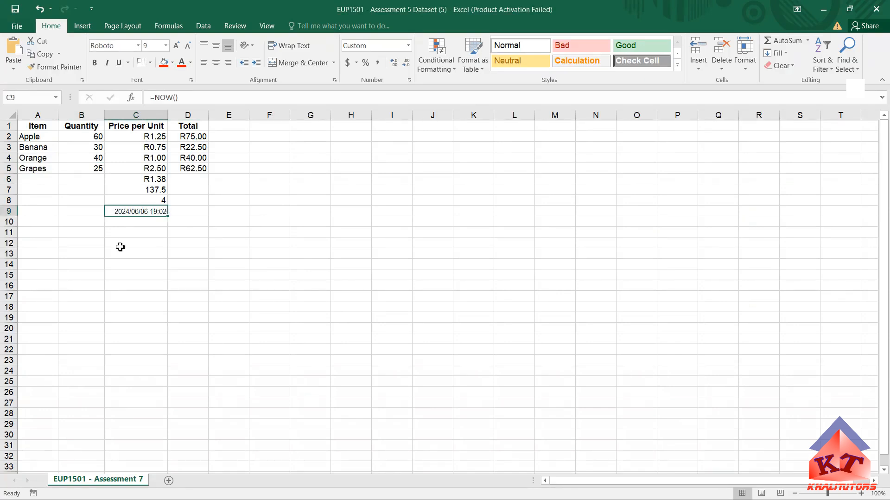
{"action": "mouse_move", "coordinate": [140, 230]}
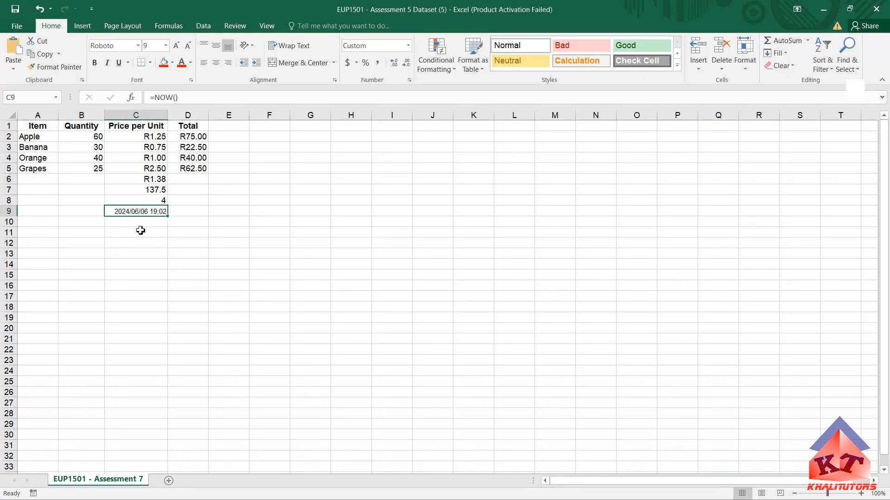
{"action": "mouse_move", "coordinate": [148, 218]}
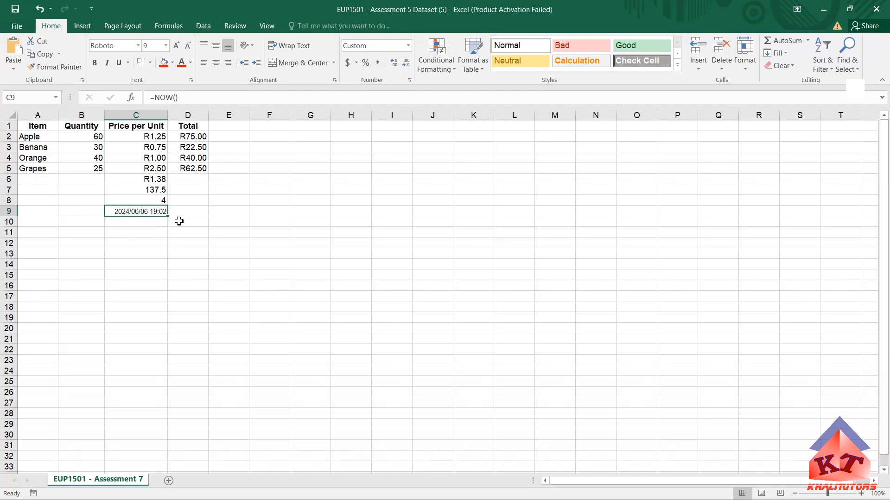
{"action": "mouse_move", "coordinate": [199, 88]}
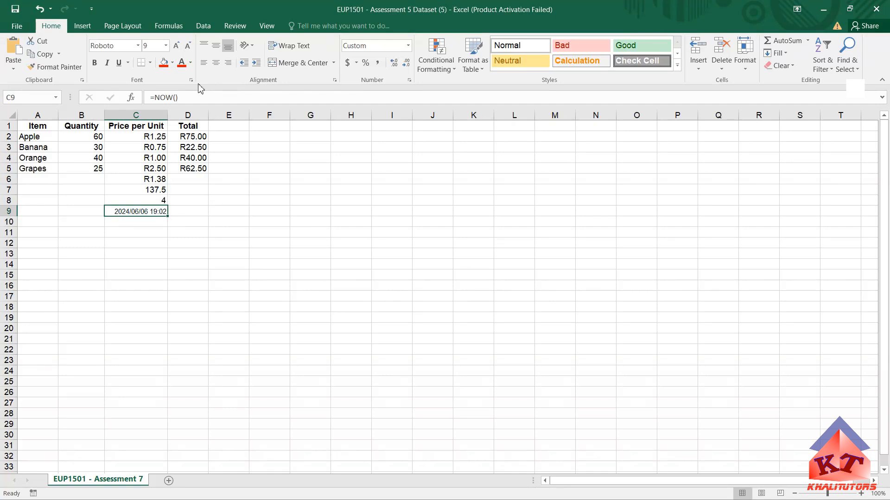
{"action": "double_click", "coordinate": [135, 211]}
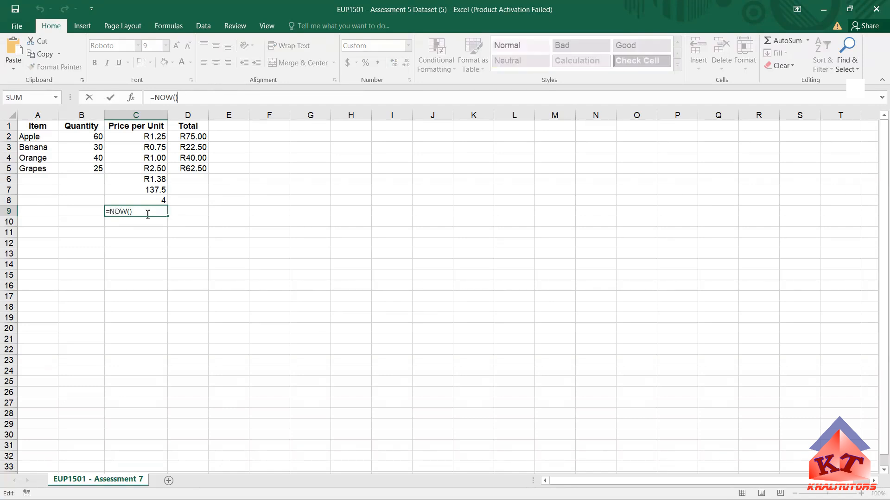
{"action": "key", "text": "Escape"}
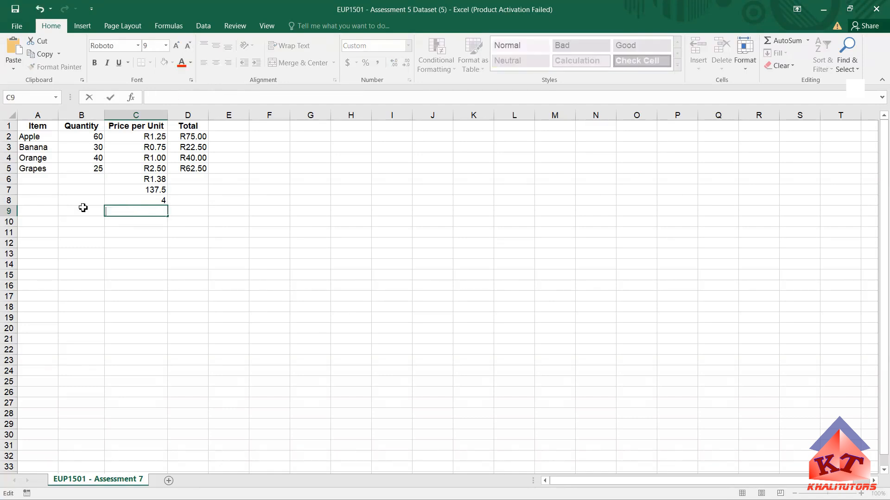
{"action": "type", "text": "="}
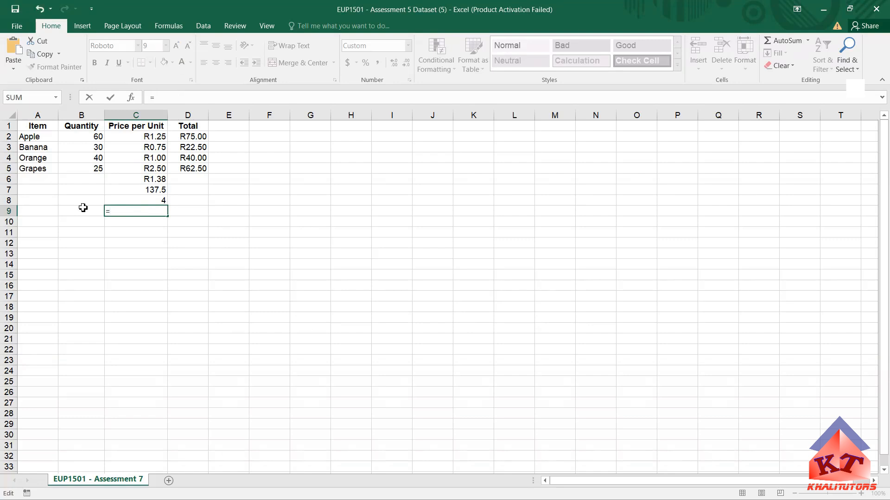
{"action": "type", "text": "Now"}
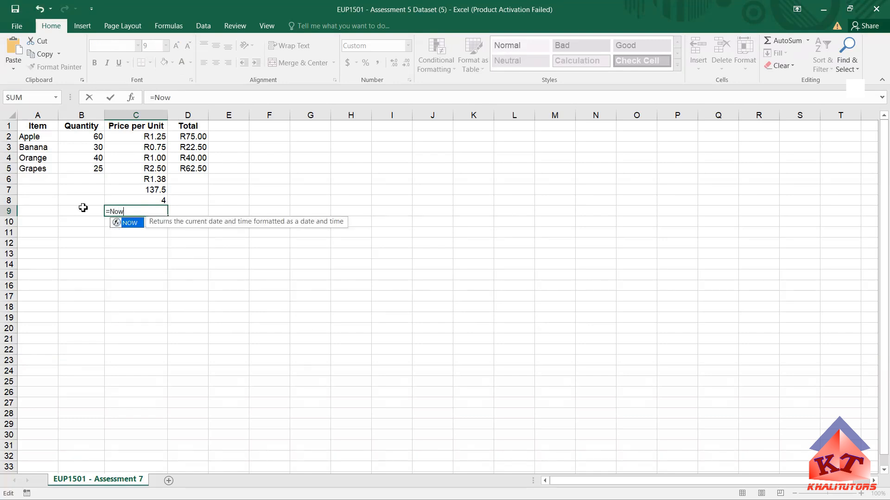
{"action": "mouse_move", "coordinate": [85, 164]}
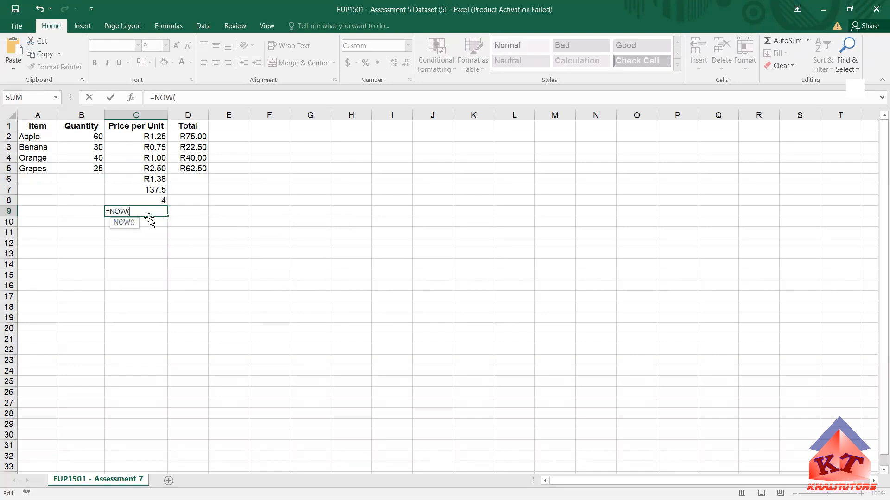
{"action": "type", "text": ")"}
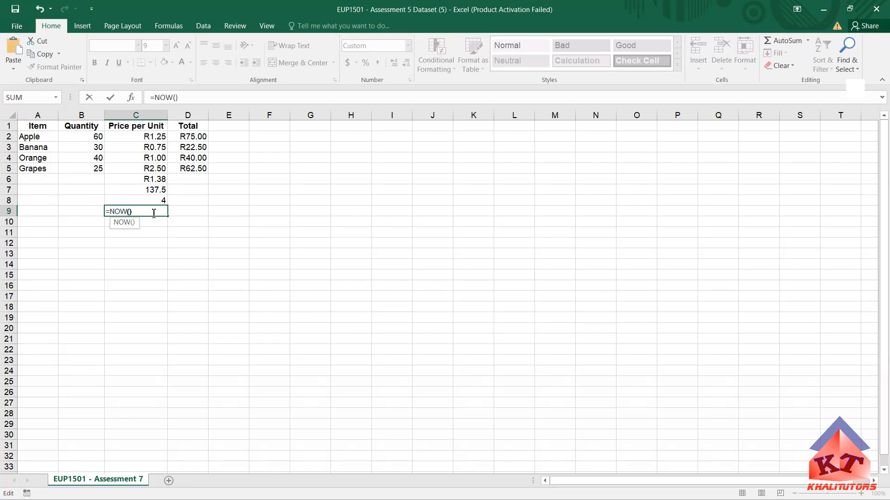
{"action": "key", "text": "Return"}
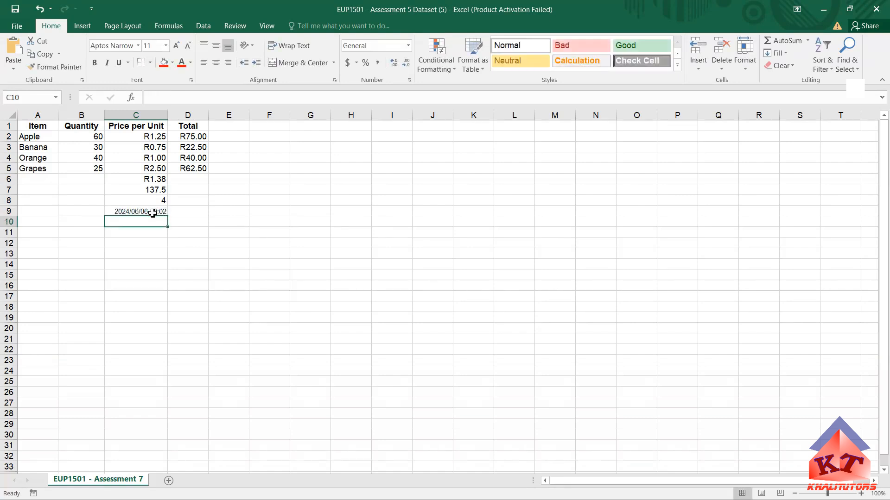
{"action": "mouse_move", "coordinate": [121, 220]}
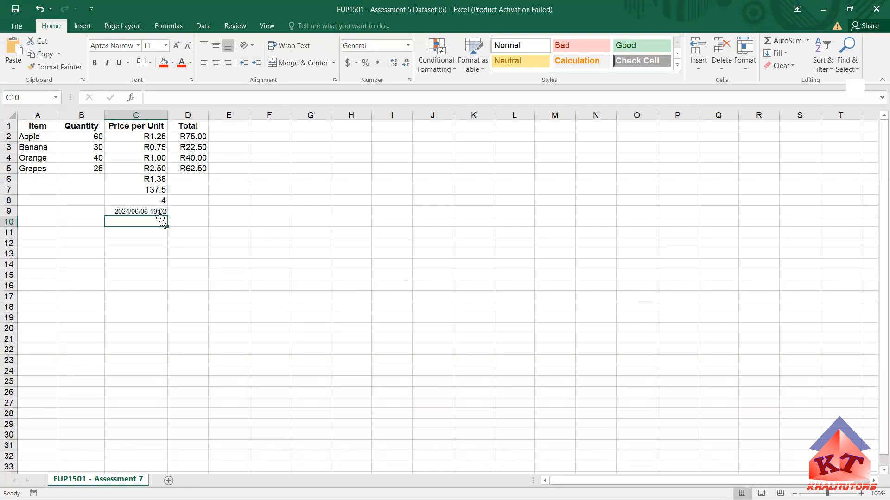
{"action": "mouse_move", "coordinate": [141, 213]}
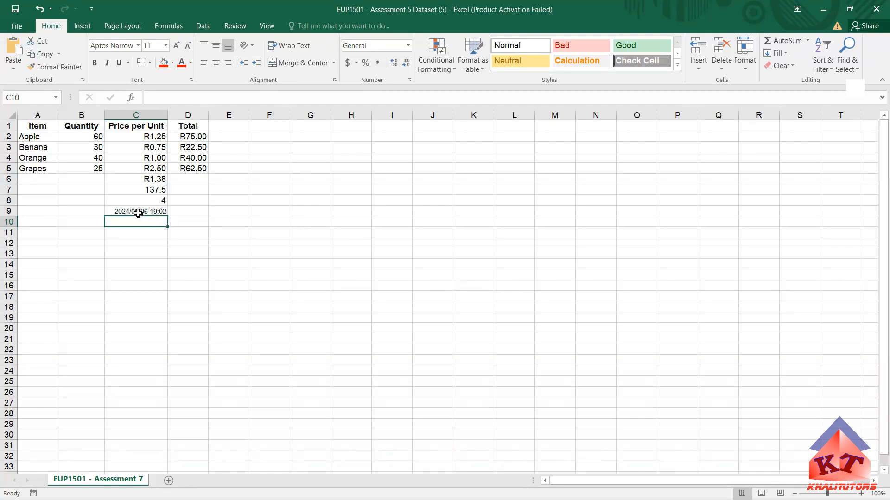
{"action": "left_click", "coordinate": [135, 211]}
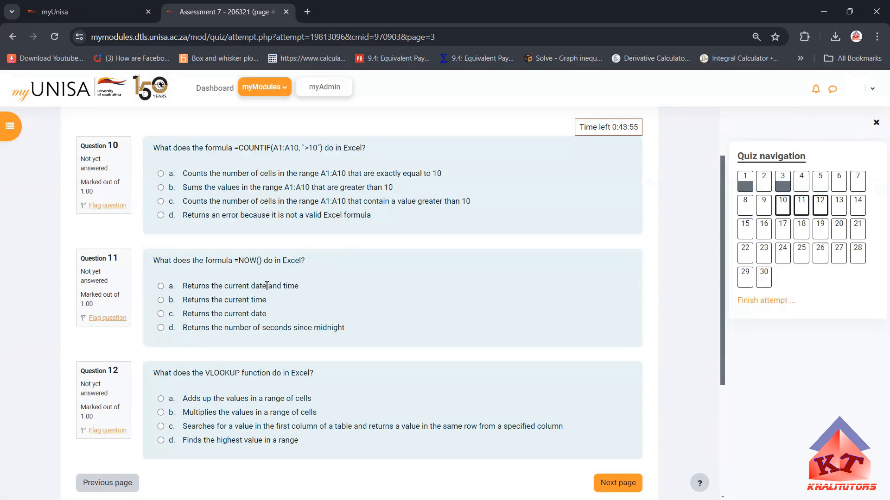
Scroll the quiz page to bring questions 11 and 12 on NOW() and VLOOKUP into view
{"action": "scroll", "scroll_direction": "down", "scroll_amount": 3}
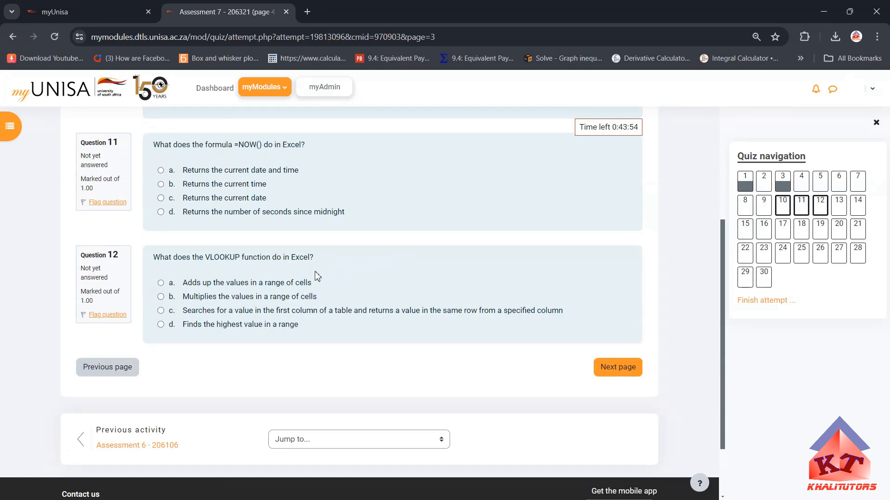
{"action": "mouse_move", "coordinate": [387, 310]}
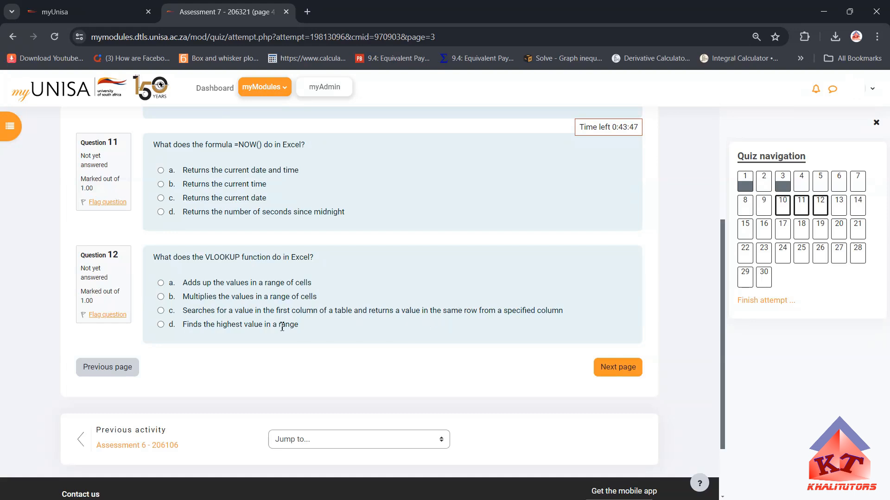
{"action": "mouse_move", "coordinate": [368, 308]}
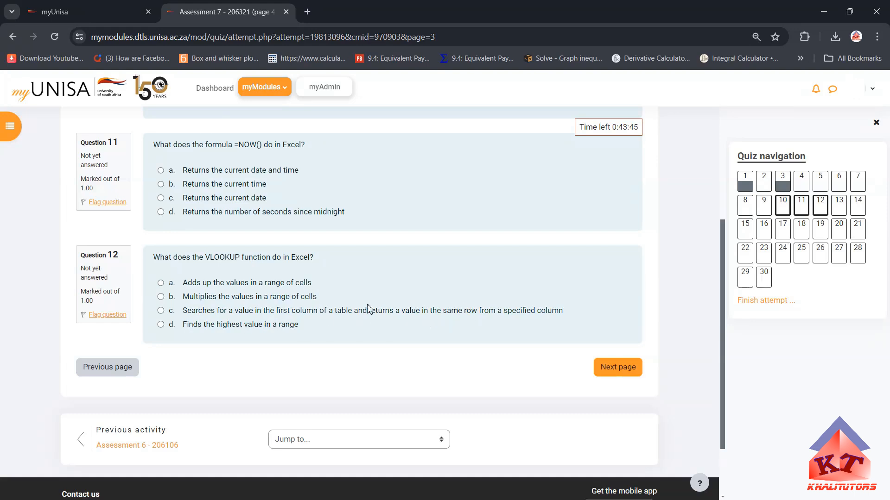
{"action": "mouse_move", "coordinate": [181, 274]}
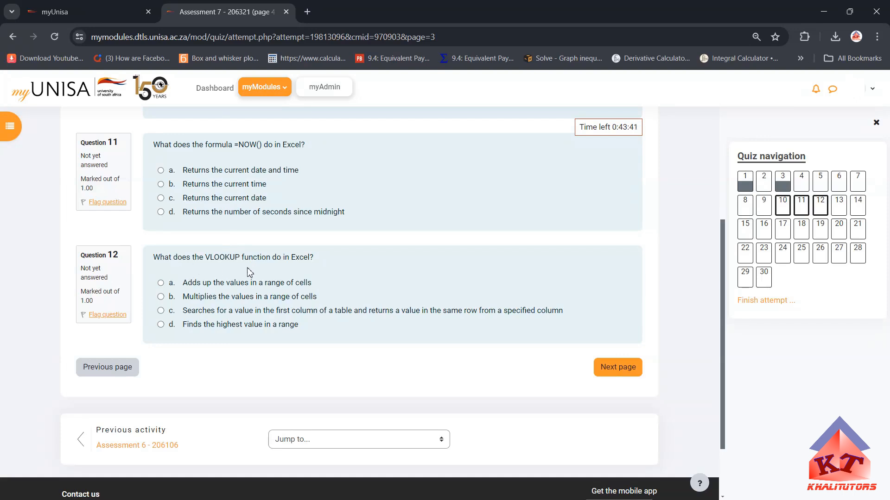
{"action": "mouse_move", "coordinate": [627, 125]}
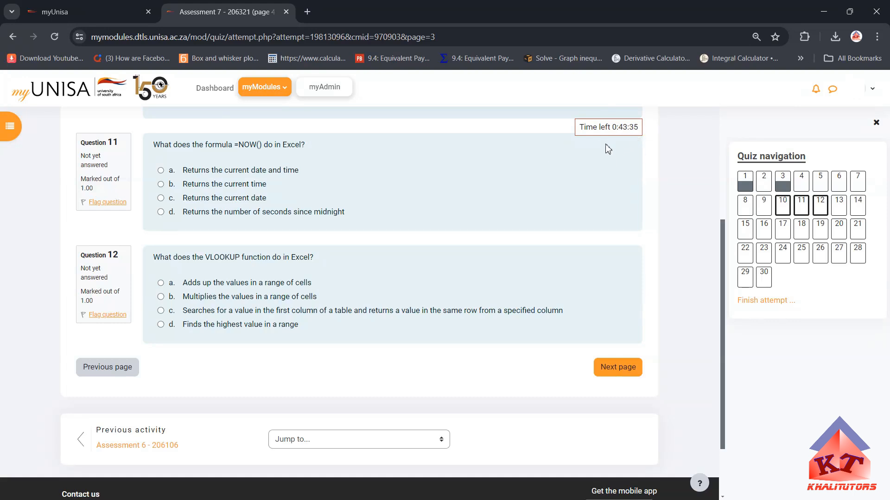
{"action": "scroll", "scroll_direction": "up", "scroll_amount": 3}
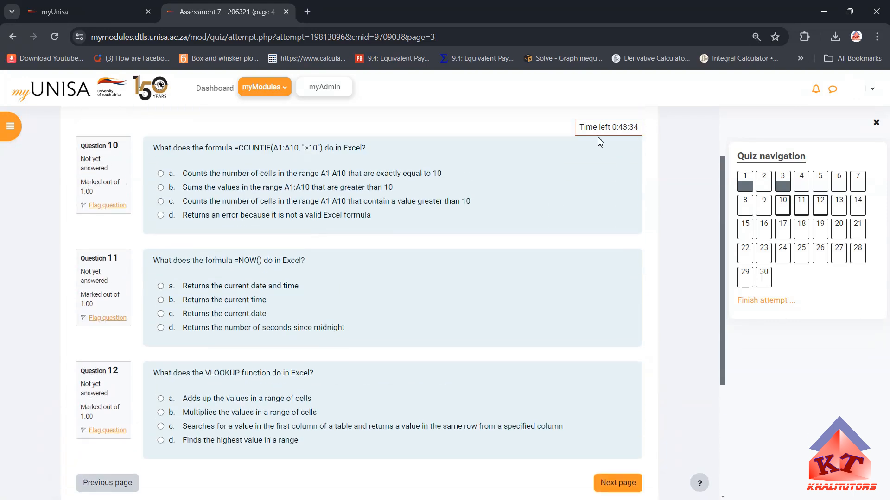
{"action": "scroll", "scroll_direction": "down", "scroll_amount": 3}
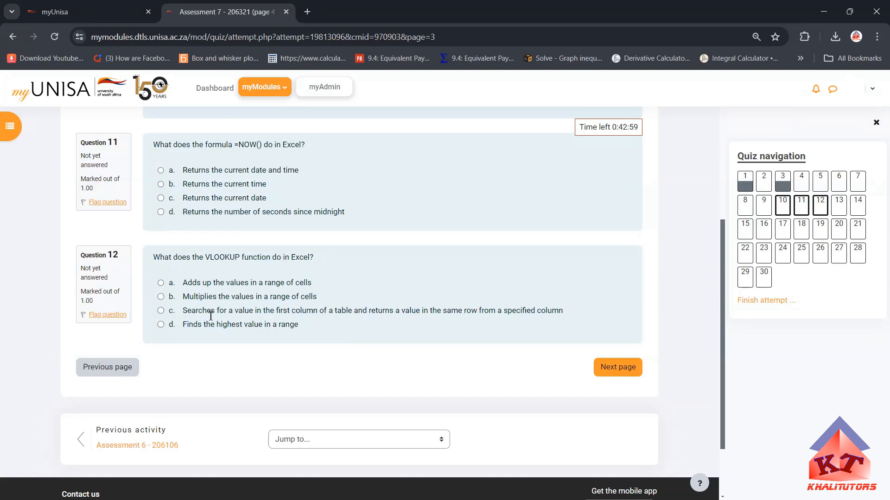
{"action": "mouse_move", "coordinate": [289, 323]}
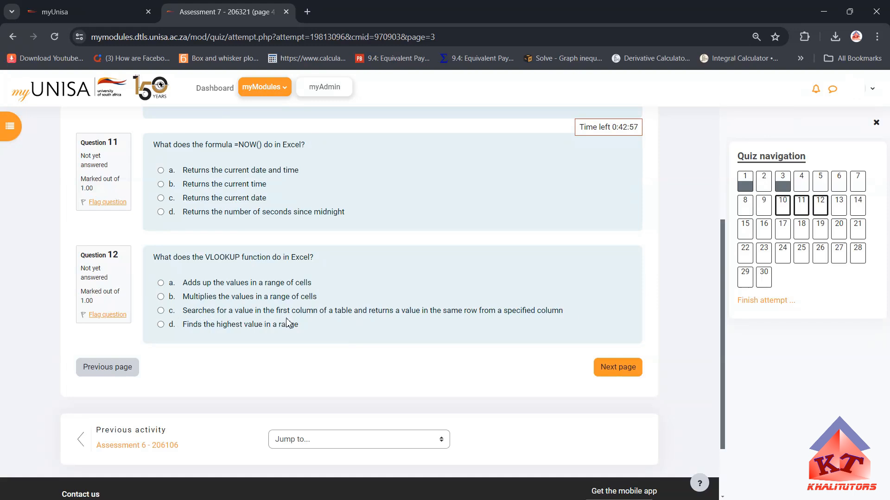
{"action": "mouse_move", "coordinate": [367, 327]}
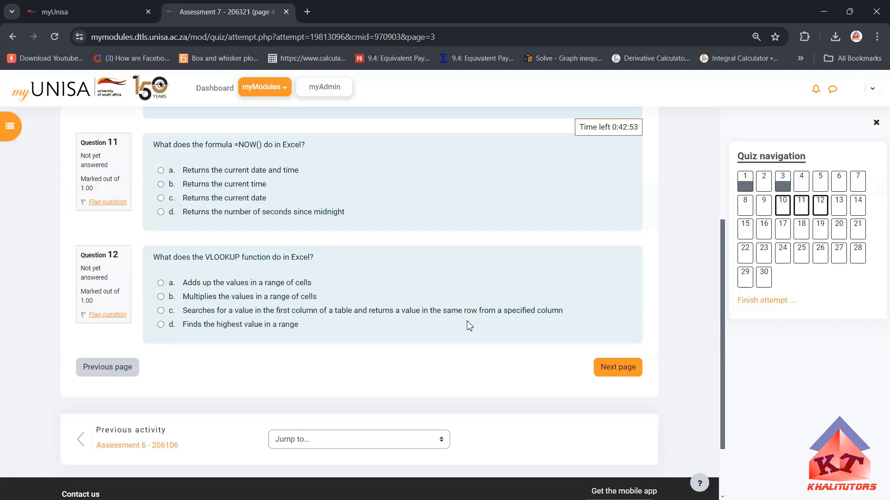
{"action": "mouse_move", "coordinate": [537, 324]}
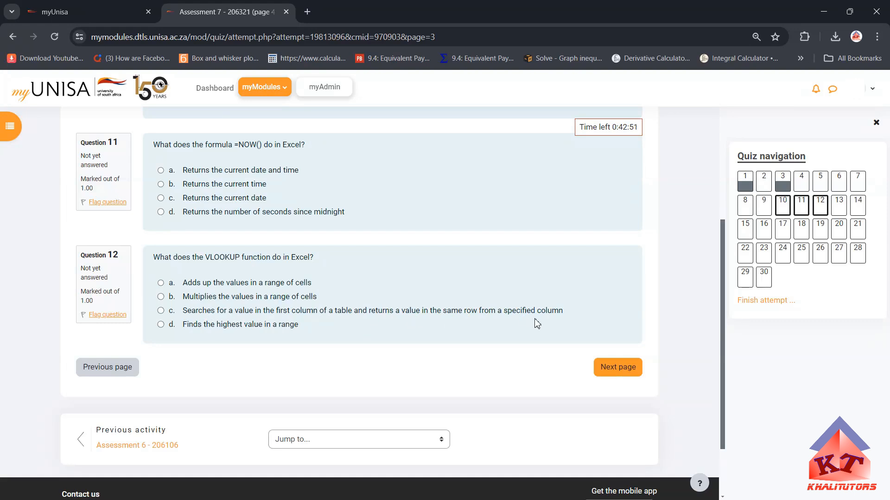
{"action": "mouse_move", "coordinate": [174, 326]}
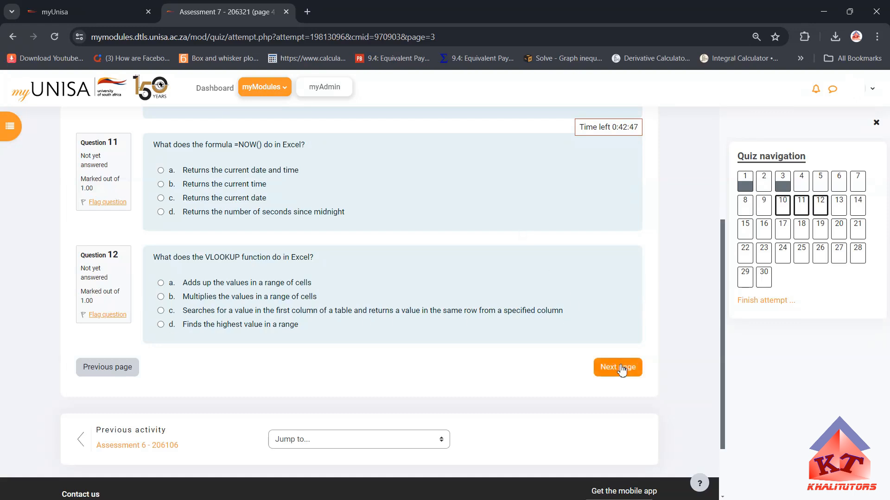
Advance to quiz page 4 and scroll through questions 13 to 15
{"action": "left_click", "coordinate": [617, 367]}
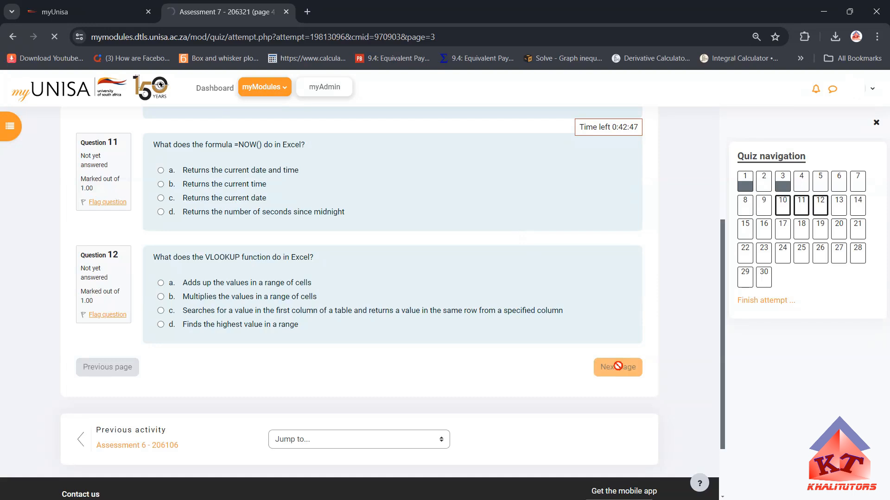
{"action": "left_click", "coordinate": [617, 366]}
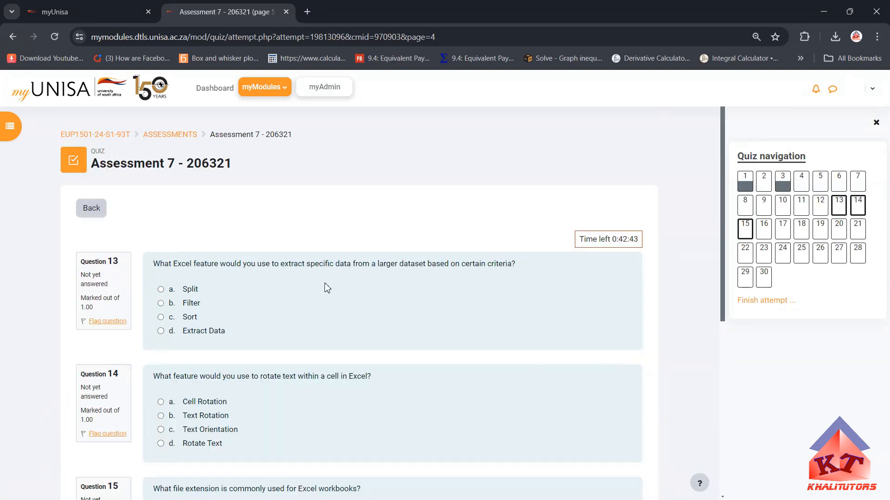
{"action": "scroll", "scroll_direction": "down", "scroll_amount": 3}
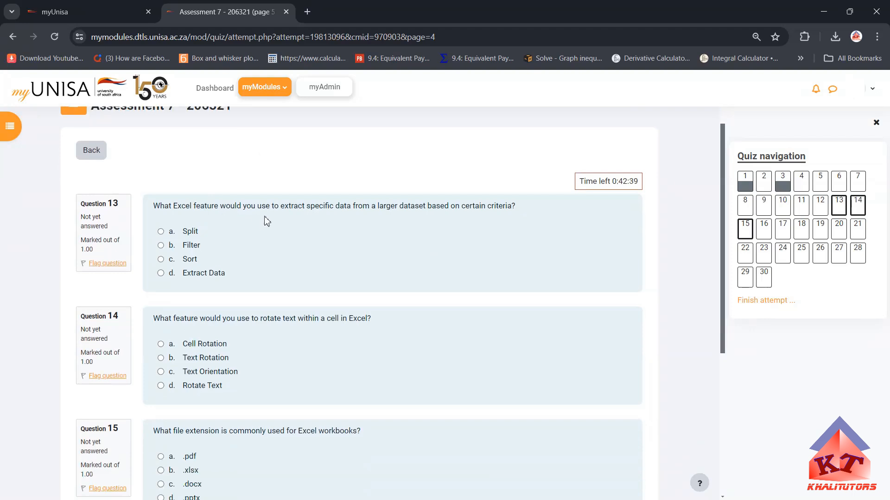
{"action": "mouse_move", "coordinate": [369, 216]}
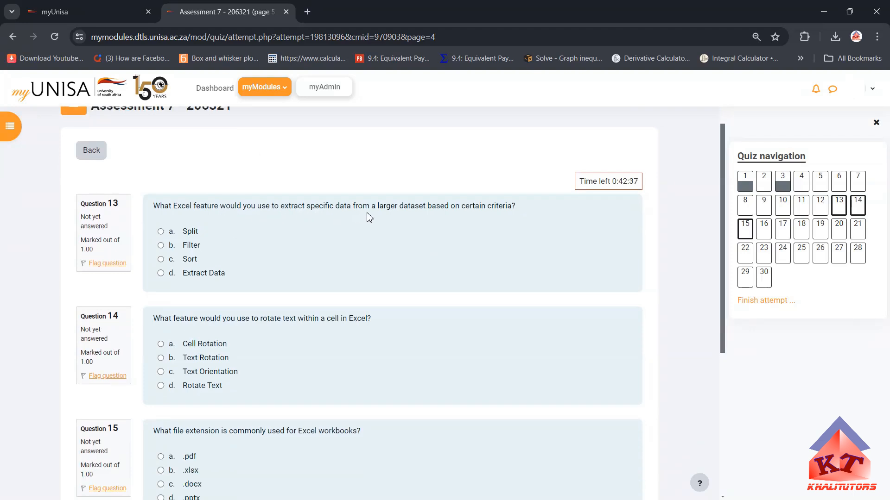
{"action": "mouse_move", "coordinate": [446, 217]}
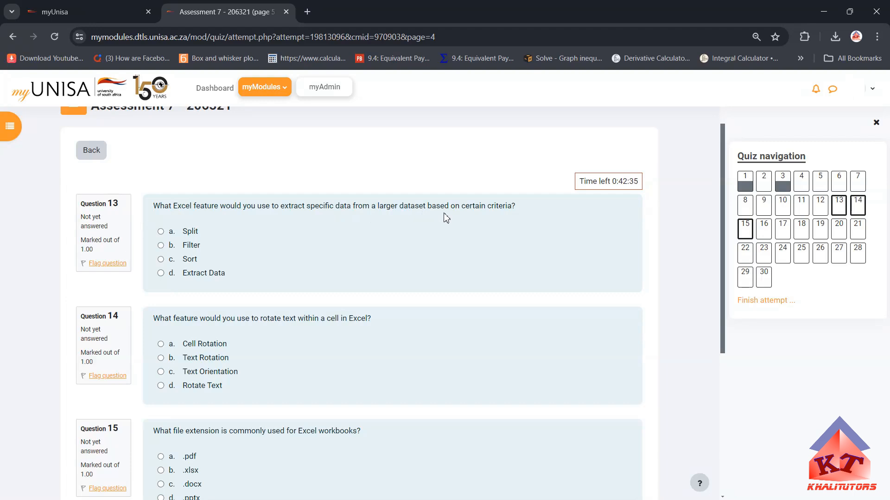
{"action": "mouse_move", "coordinate": [479, 226]}
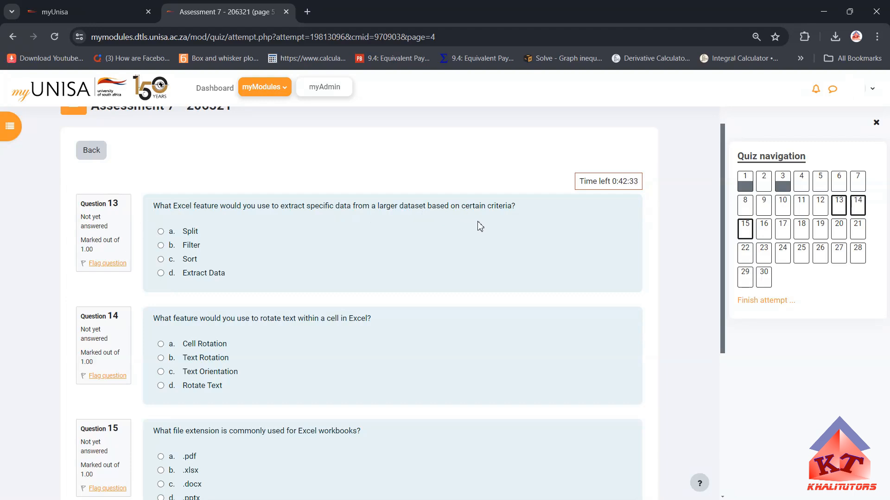
{"action": "mouse_move", "coordinate": [464, 208]}
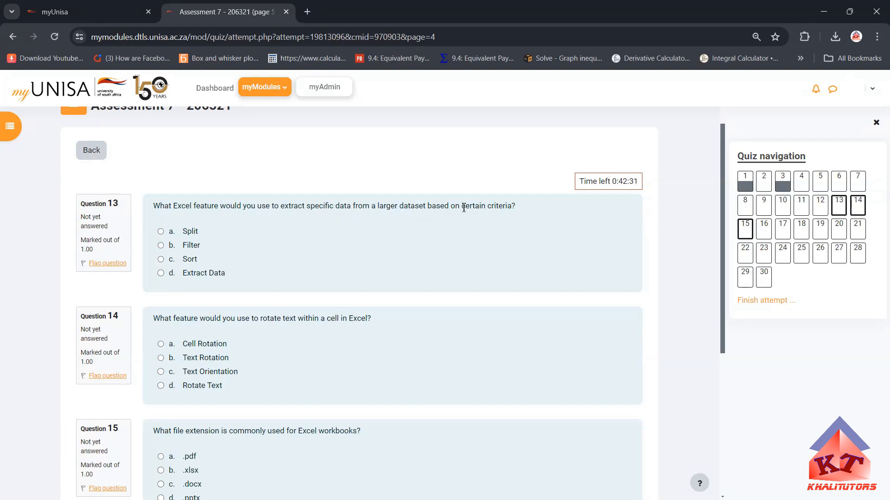
{"action": "mouse_move", "coordinate": [382, 255]}
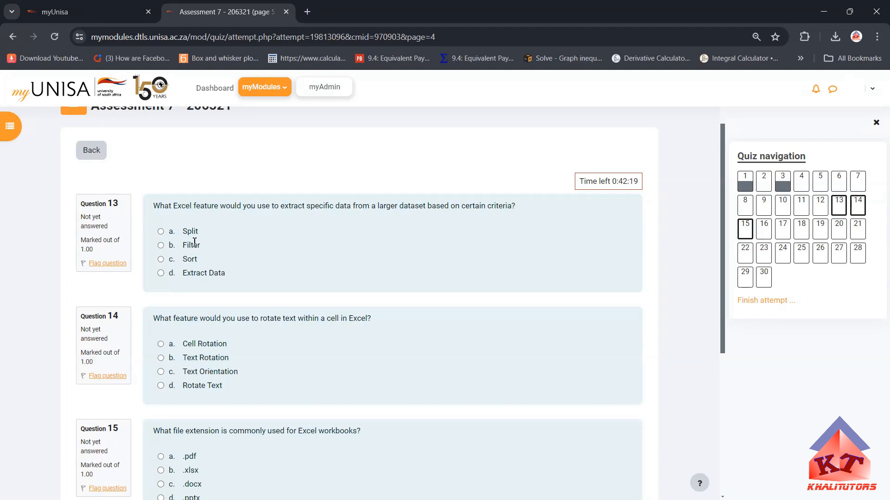
{"action": "scroll", "scroll_direction": "down", "scroll_amount": 3}
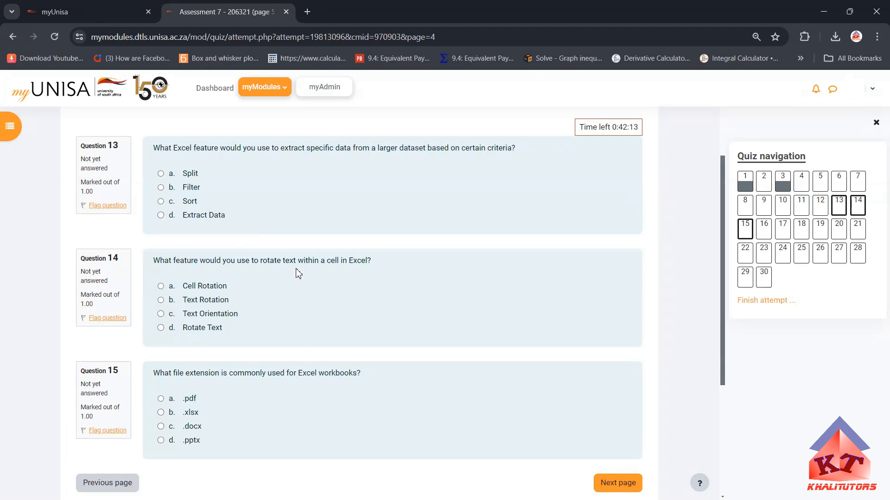
{"action": "mouse_move", "coordinate": [332, 275]}
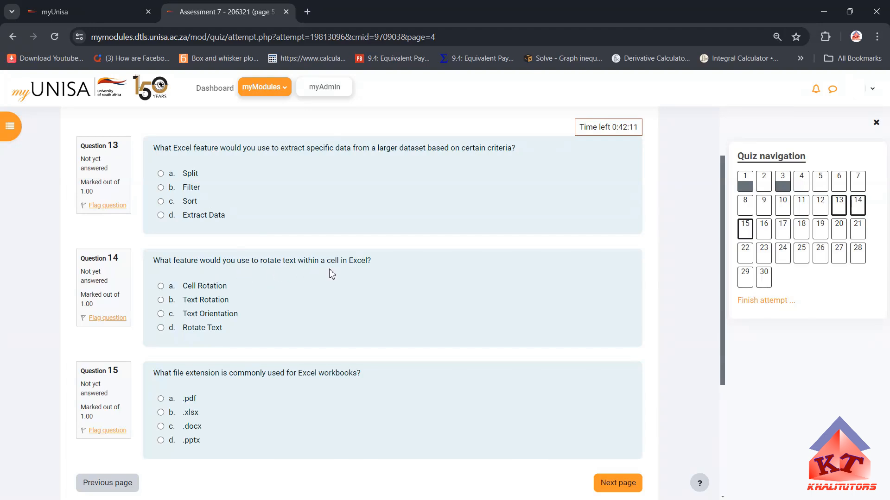
{"action": "mouse_move", "coordinate": [357, 272]}
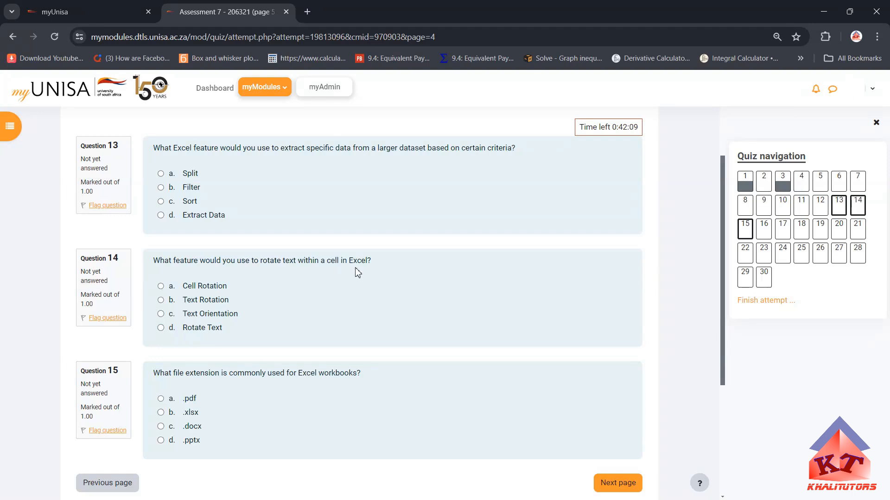
{"action": "mouse_move", "coordinate": [395, 299]}
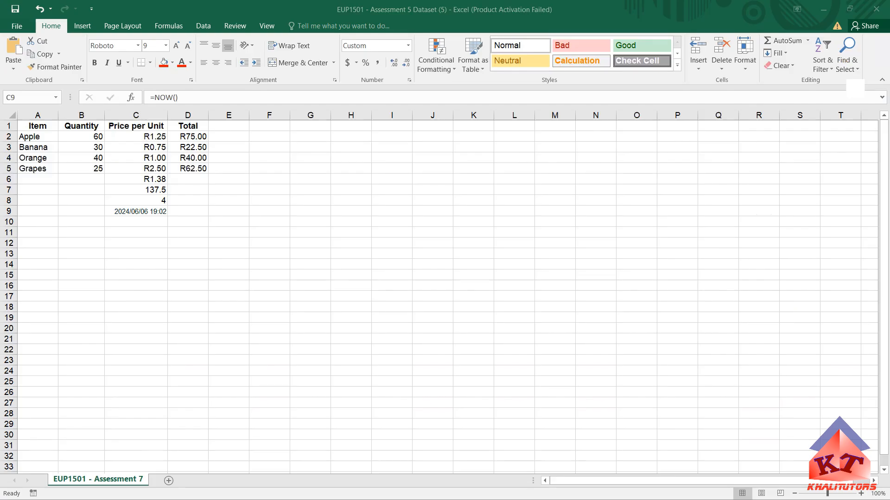
Angle the Quantity values in B2:B5 counterclockwise via Home > Orientation
{"action": "left_click", "coordinate": [228, 264]}
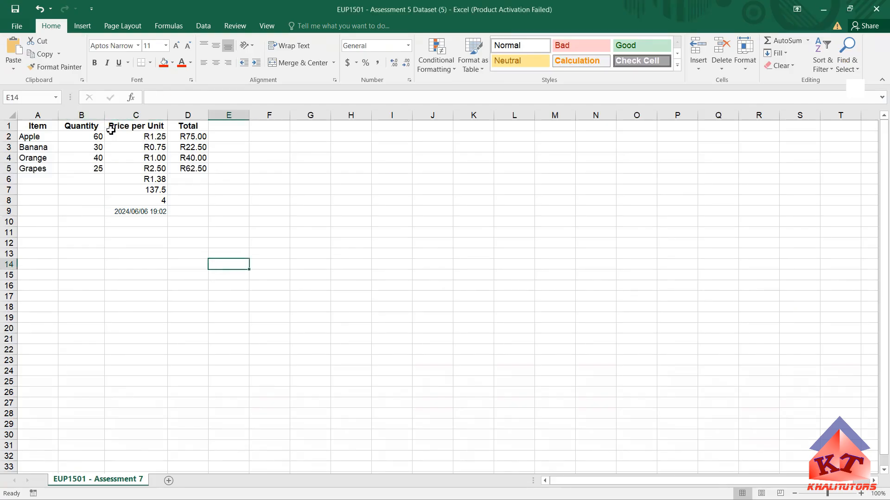
{"action": "left_click_drag", "start_coordinate": [81, 136], "coordinate": [81, 168]}
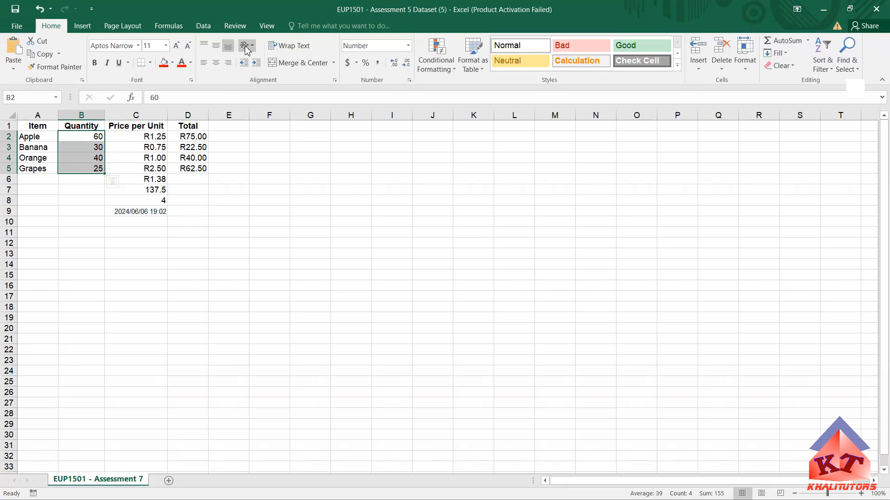
{"action": "left_click", "coordinate": [244, 46]}
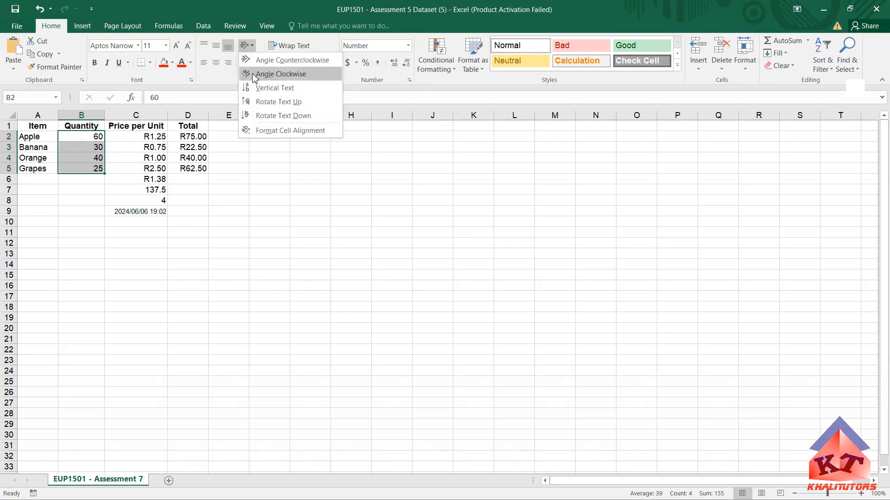
{"action": "mouse_move", "coordinate": [281, 60]}
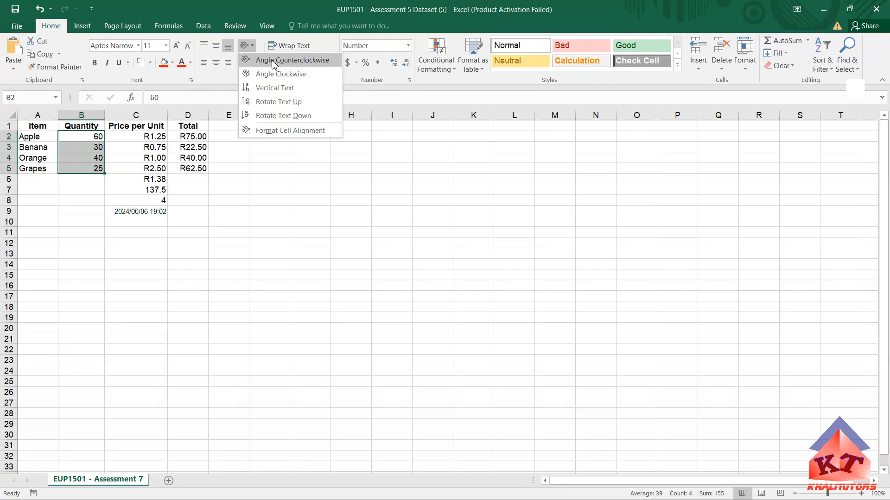
{"action": "left_click", "coordinate": [291, 59]}
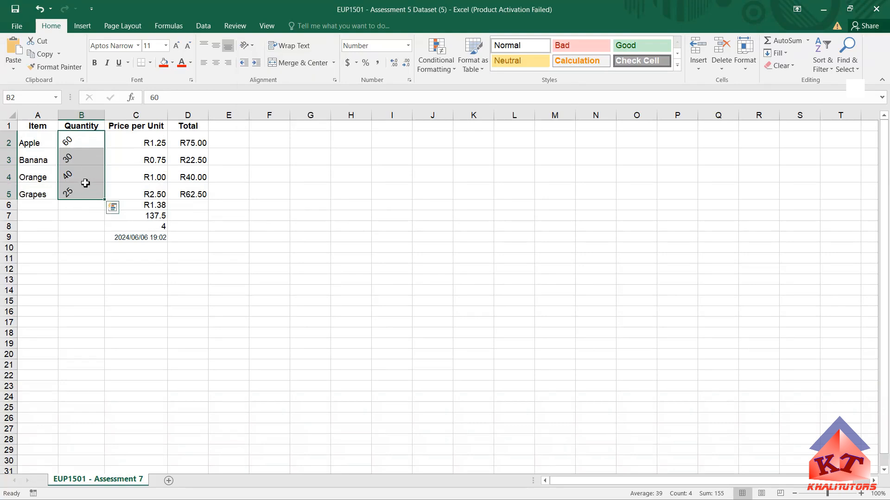
{"action": "mouse_move", "coordinate": [403, 243]}
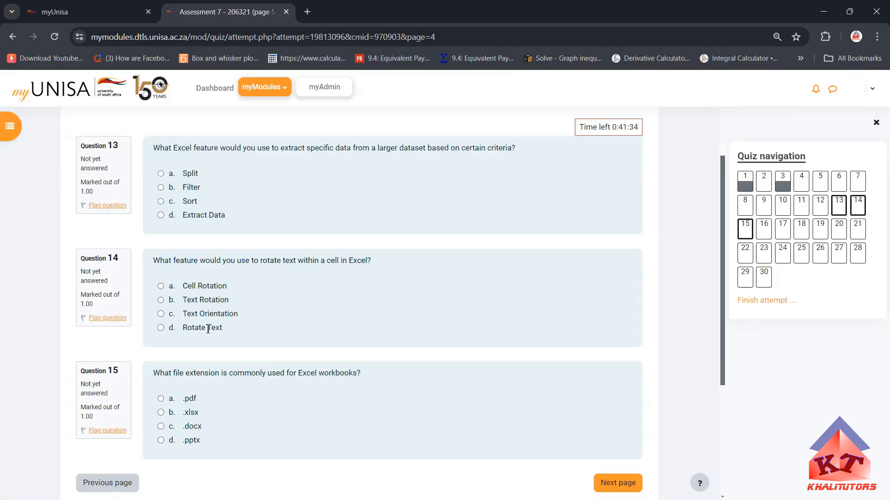
{"action": "mouse_move", "coordinate": [262, 319]}
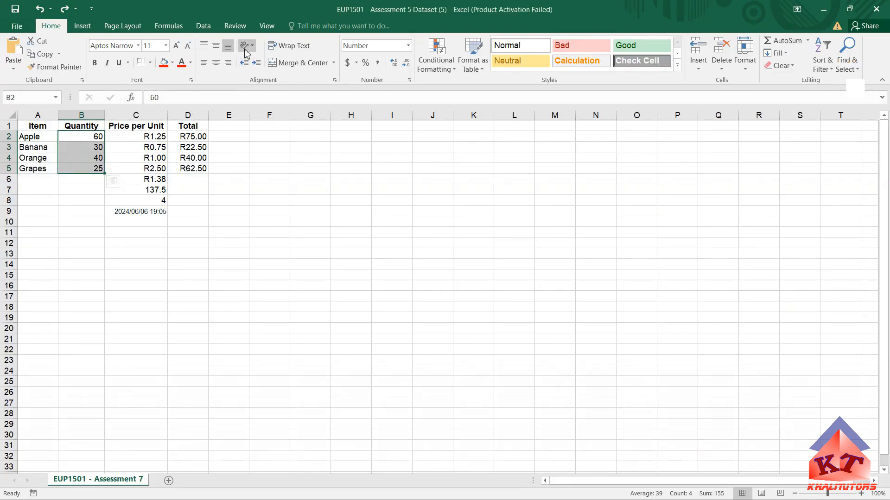
{"action": "mouse_move", "coordinate": [243, 46]}
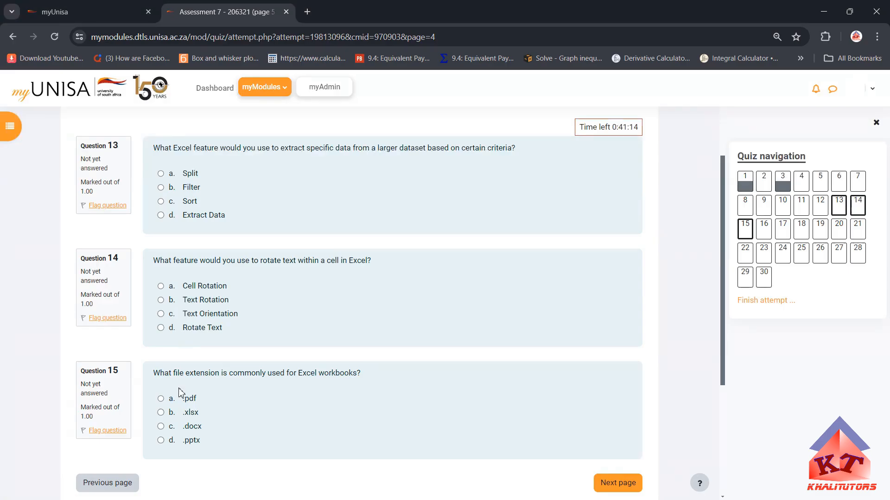
Scroll to question 15 and move on to the next quiz page
{"action": "scroll", "scroll_direction": "down", "scroll_amount": 3}
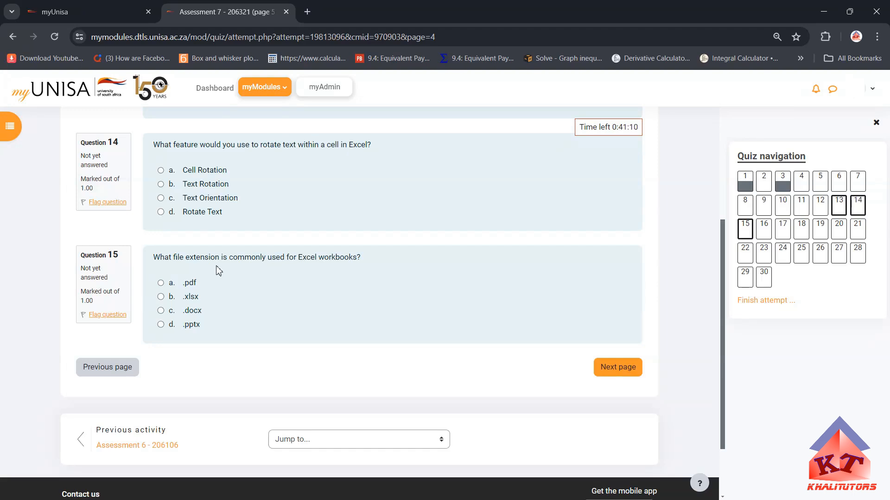
{"action": "mouse_move", "coordinate": [336, 277]}
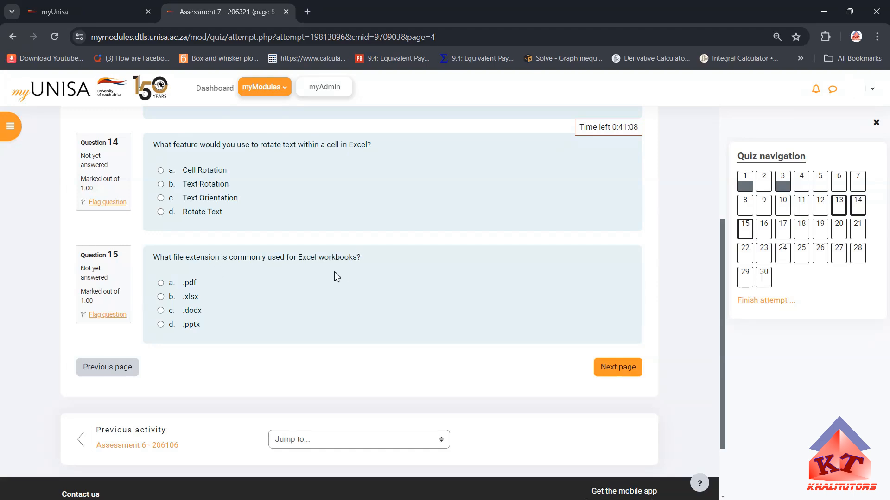
{"action": "mouse_move", "coordinate": [173, 329]}
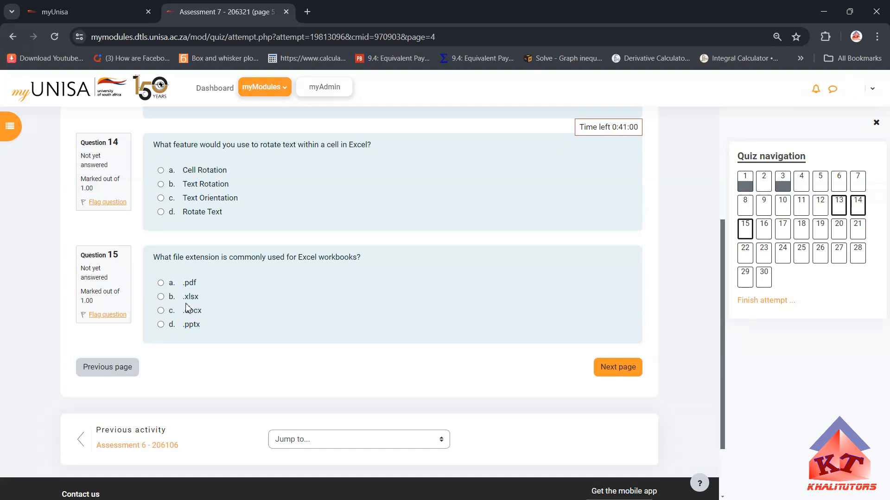
{"action": "left_click", "coordinate": [617, 367]}
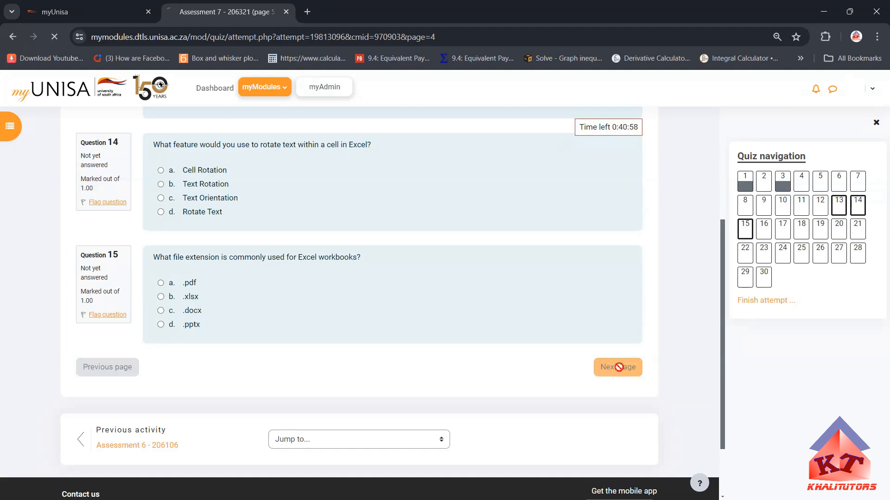
Load quiz page 5 and scroll up to read questions 16 and 17 on CONCATENATE and Freeze Panes
{"action": "left_click", "coordinate": [617, 367]}
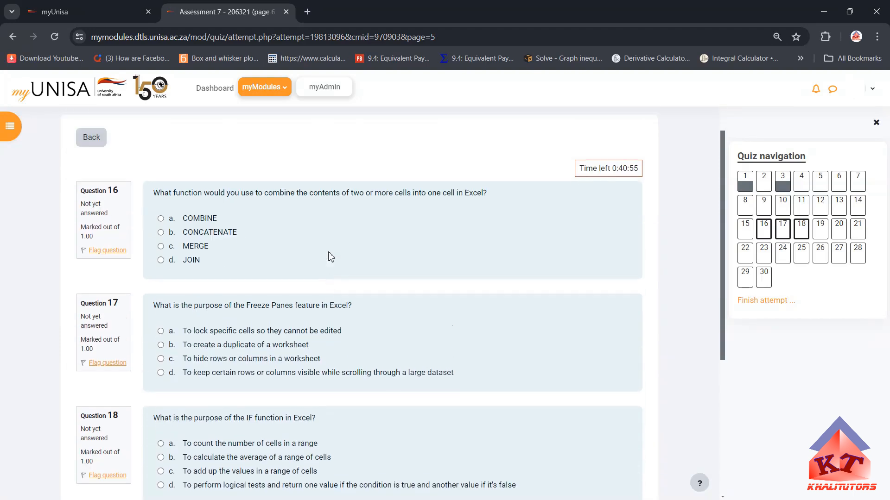
{"action": "scroll", "scroll_direction": "up", "scroll_amount": 3}
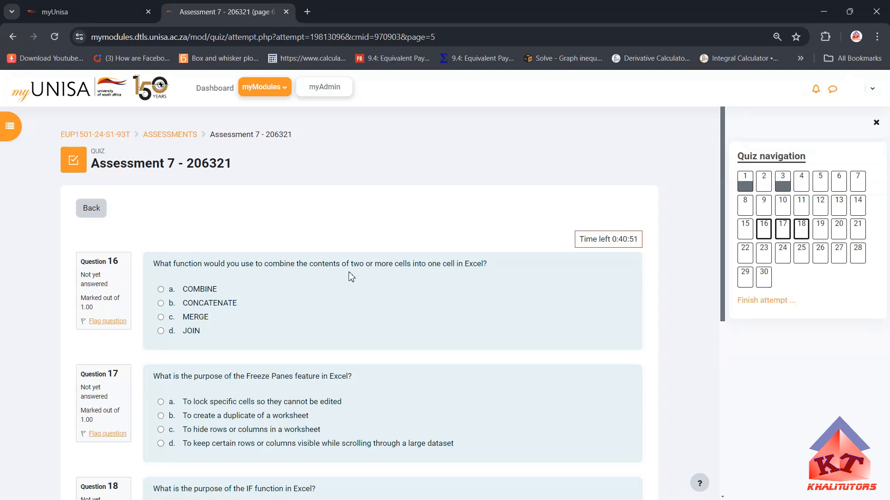
{"action": "mouse_move", "coordinate": [414, 275]}
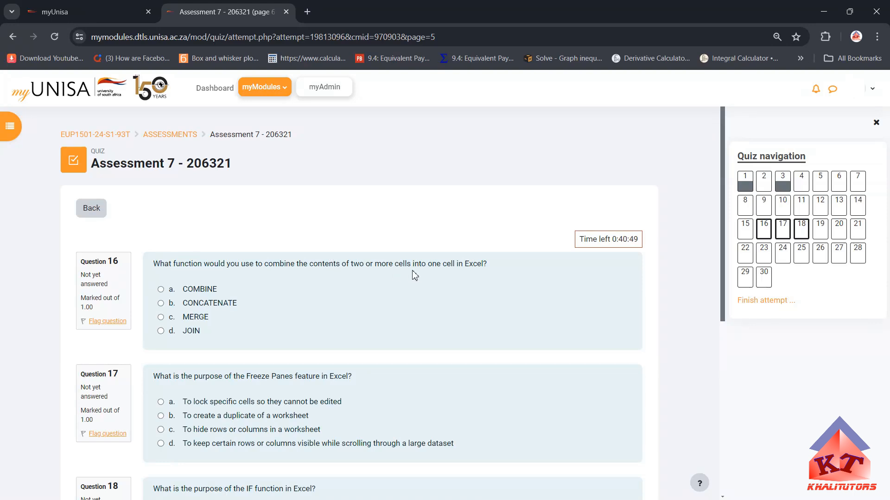
{"action": "mouse_move", "coordinate": [452, 275]}
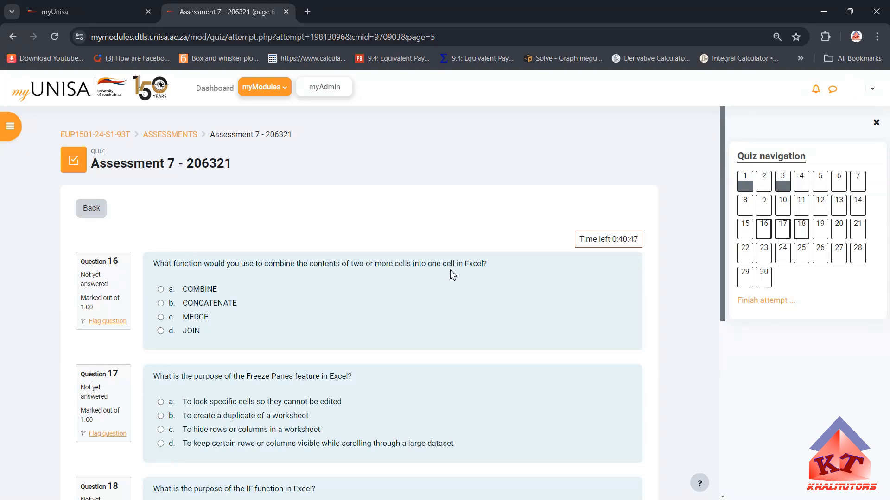
{"action": "mouse_move", "coordinate": [477, 269]}
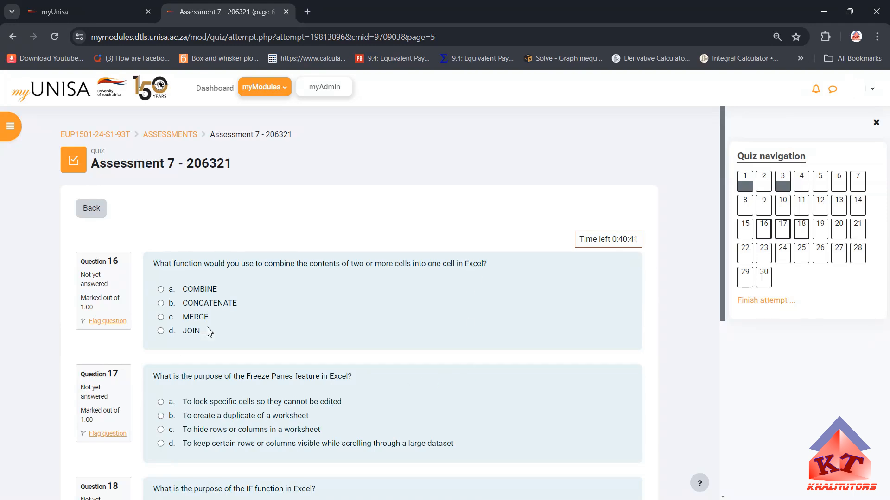
{"action": "mouse_move", "coordinate": [204, 316]}
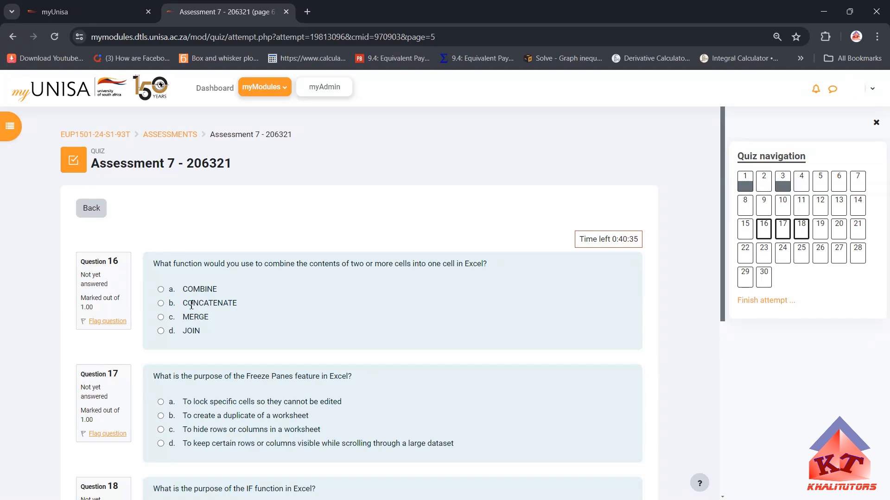
{"action": "mouse_move", "coordinate": [229, 312]}
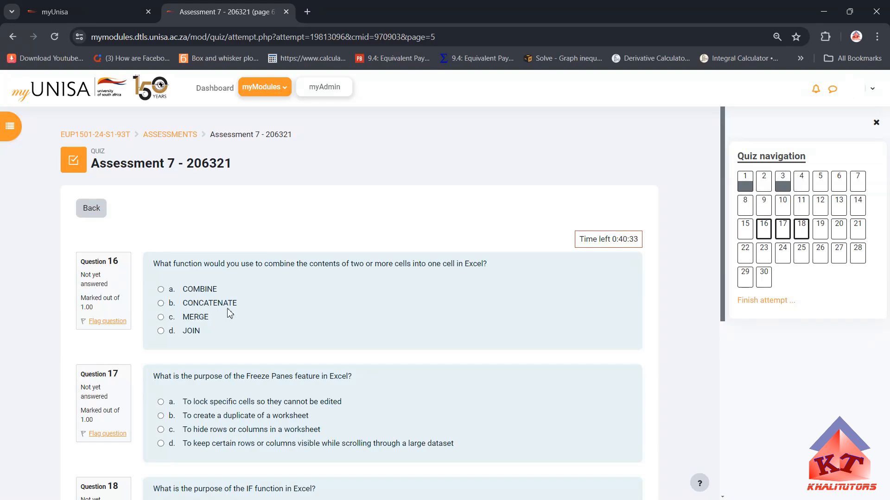
{"action": "mouse_move", "coordinate": [343, 304]}
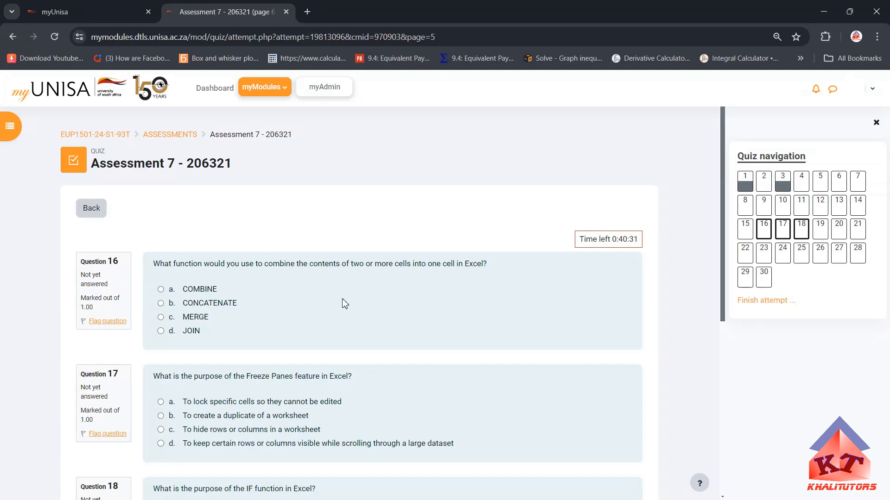
{"action": "mouse_move", "coordinate": [355, 363]}
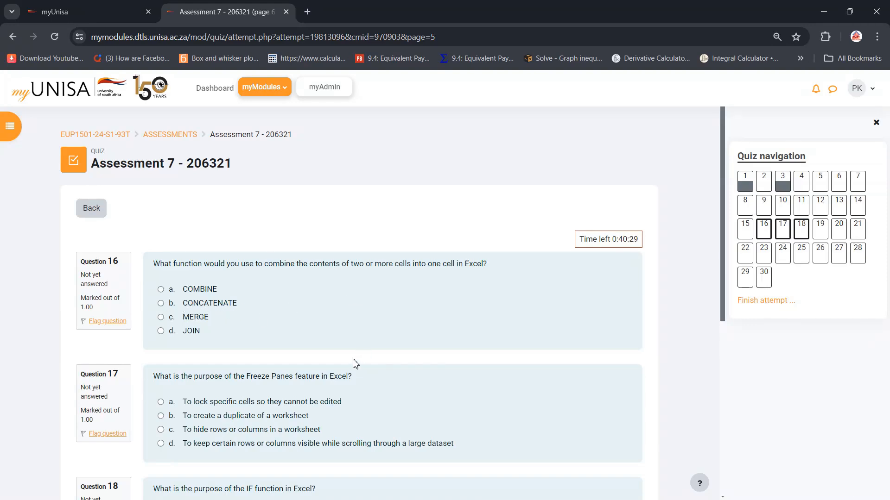